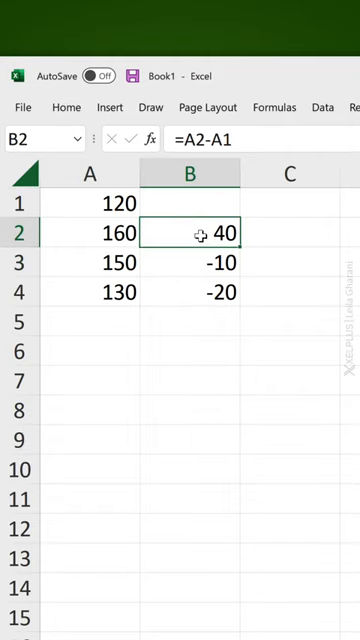
Select the blue 'Do Subscribe!' oval and copy its formatting with Ctrl+Shift+C
left_click_drag(188, 232, 188, 292)
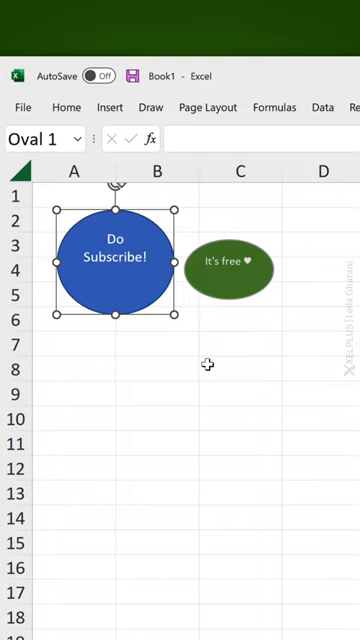
key("ctrl+shift+c")
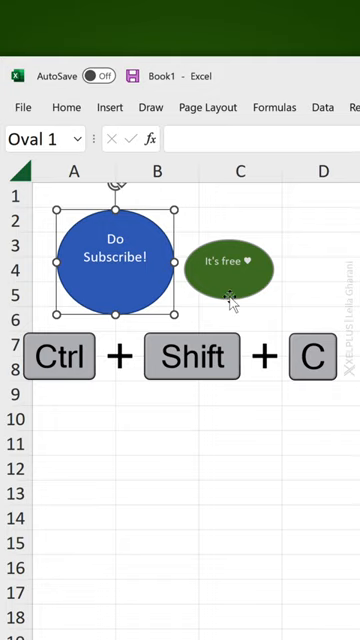